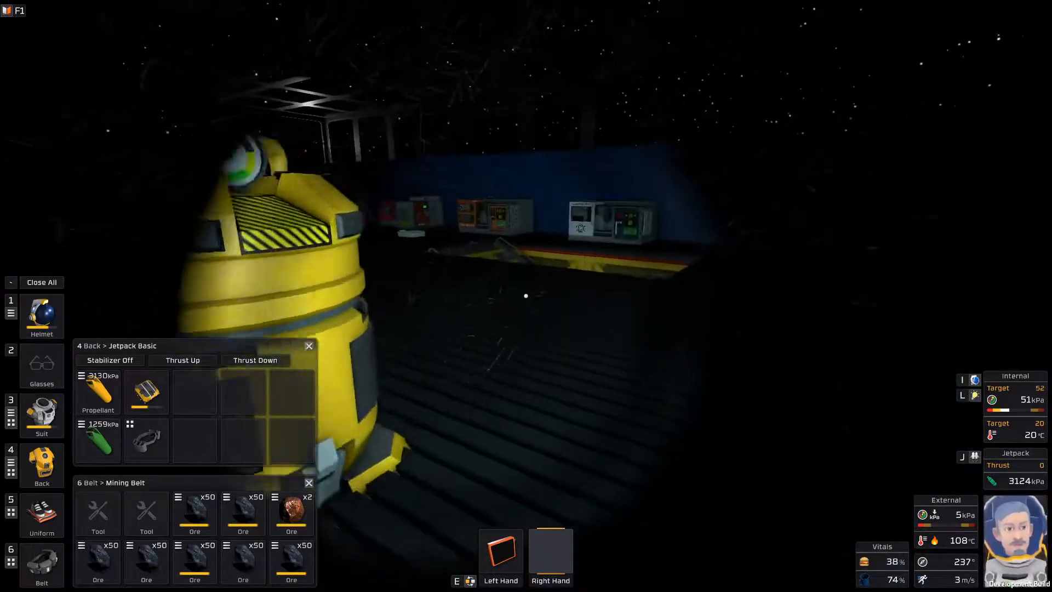
pyautogui.moveTo(525, 295)
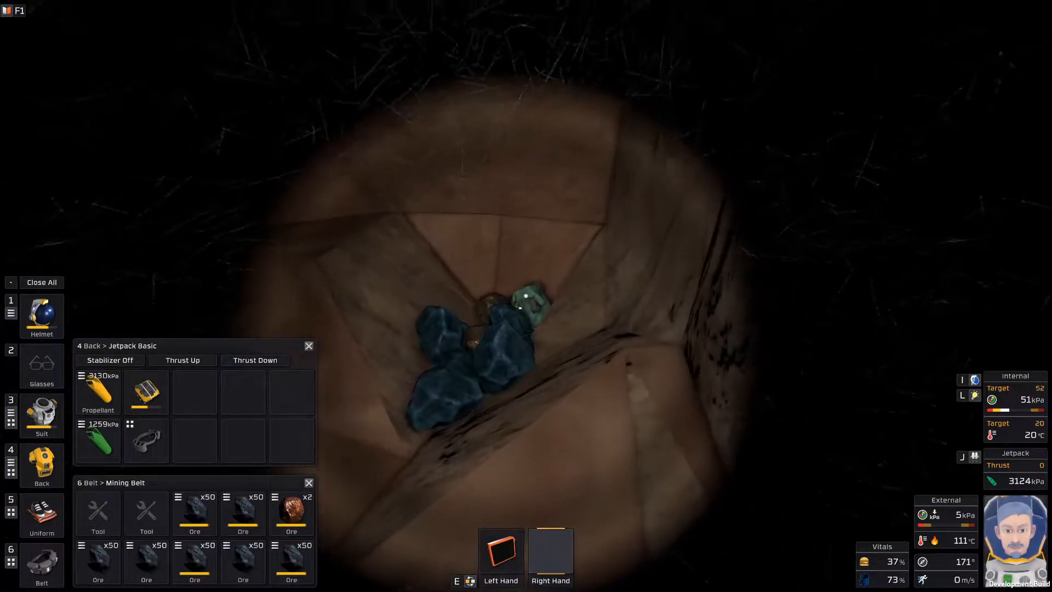
pyautogui.moveTo(526, 295)
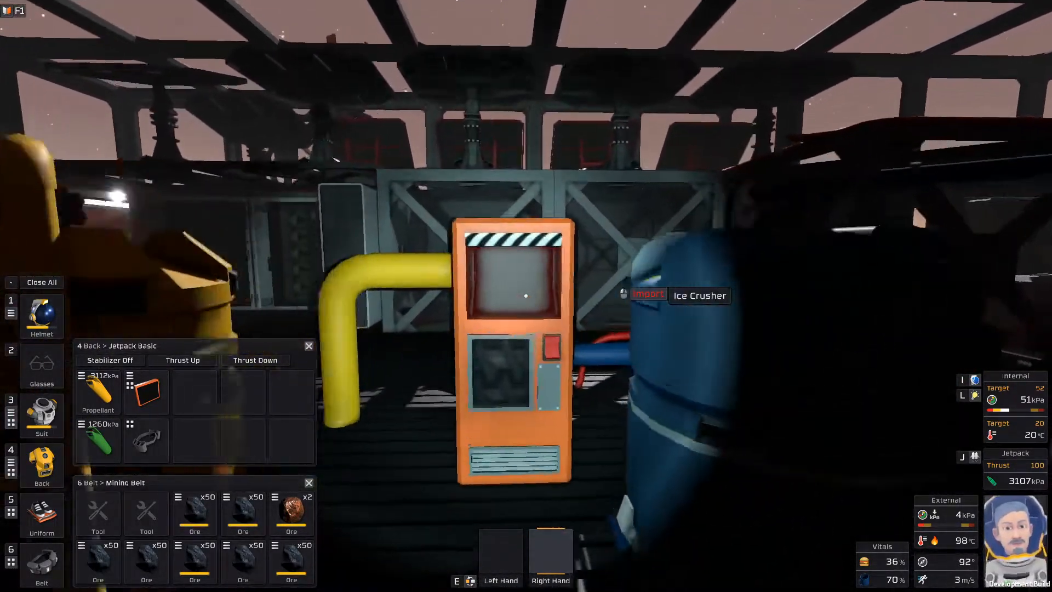
pyautogui.moveTo(526, 296)
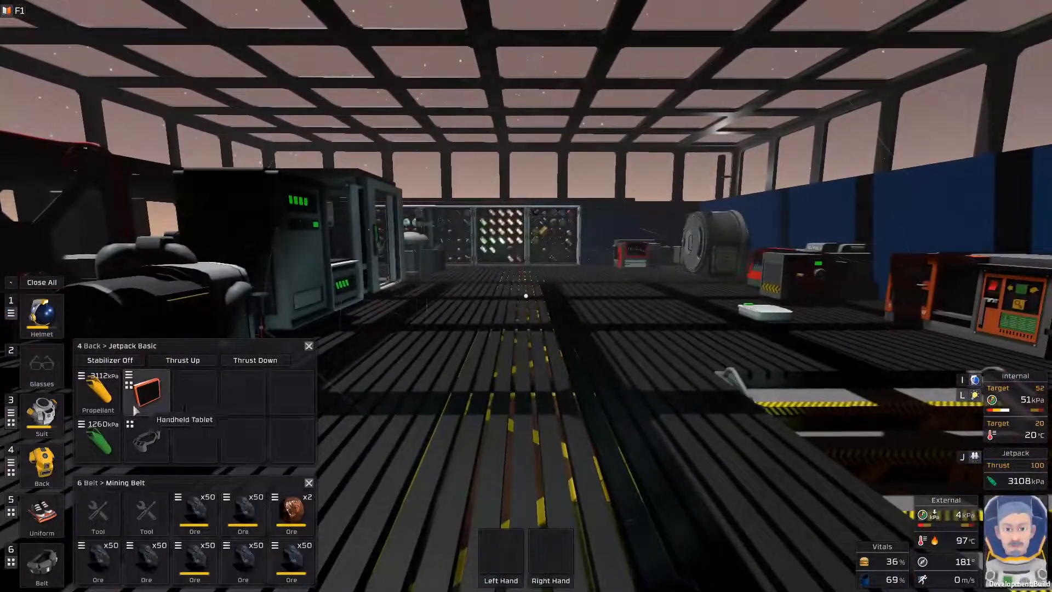
# - Walk out of the base hall to stand beneath the external steel truss frame
pyautogui.click(146, 392)
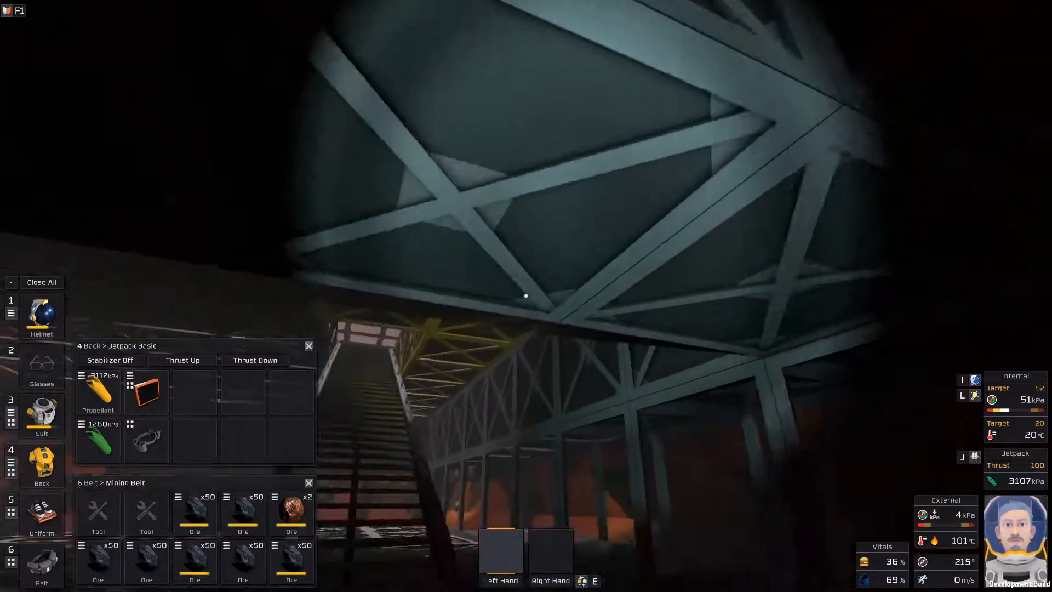
pyautogui.moveTo(525, 296)
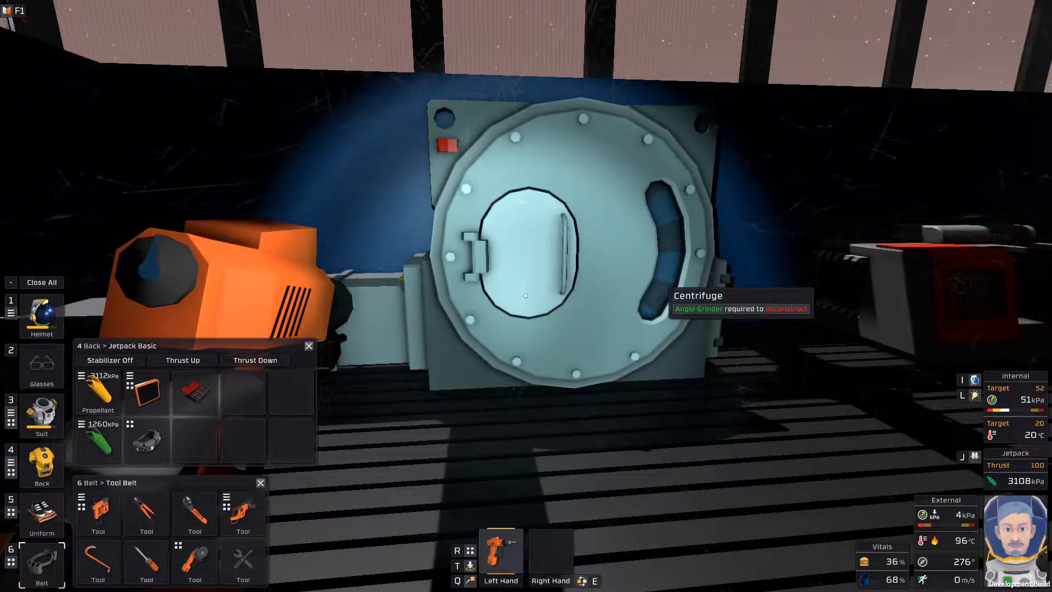
# - Wear the Tool Belt in place of the mining belt and hold the crowbar beside the chute
pyautogui.click(195, 562)
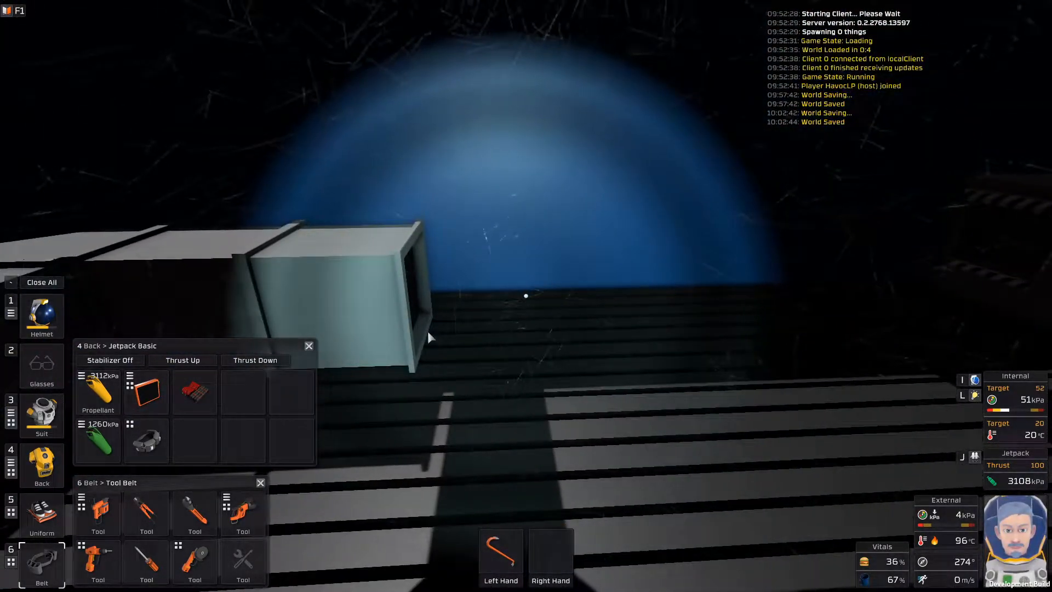
pyautogui.moveTo(146, 510)
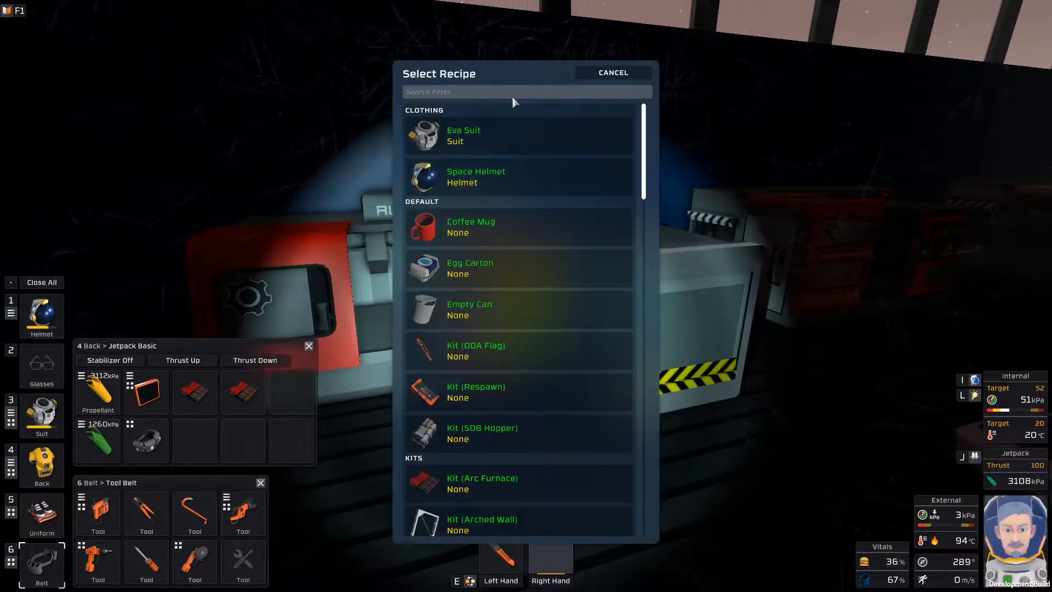
# - Filter the Autolathe's Select Recipe list with 'ar' to find the Arc Furnace kit
pyautogui.write('ar')
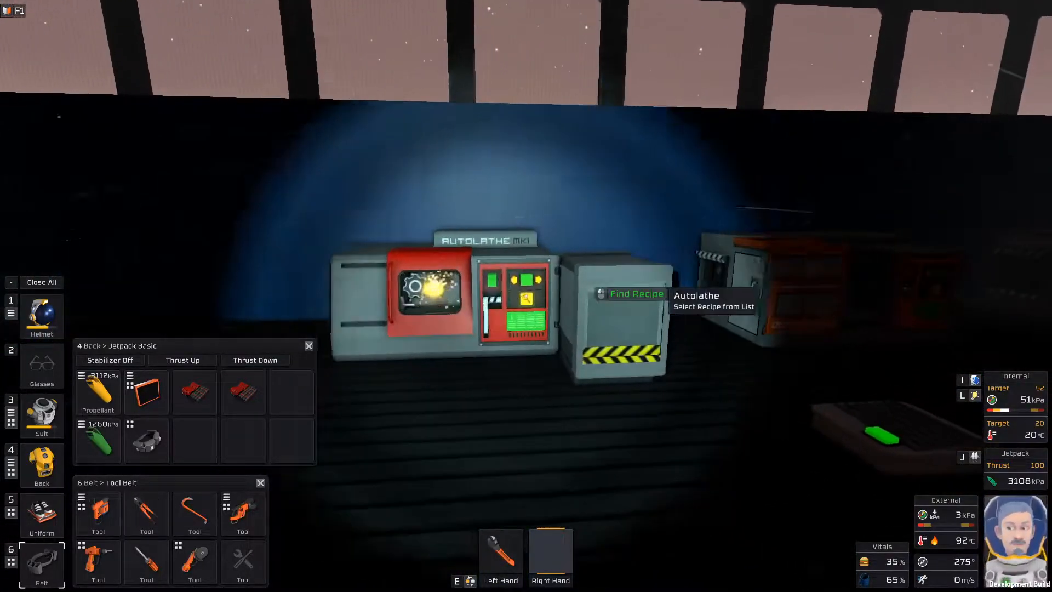
pyautogui.click(634, 293)
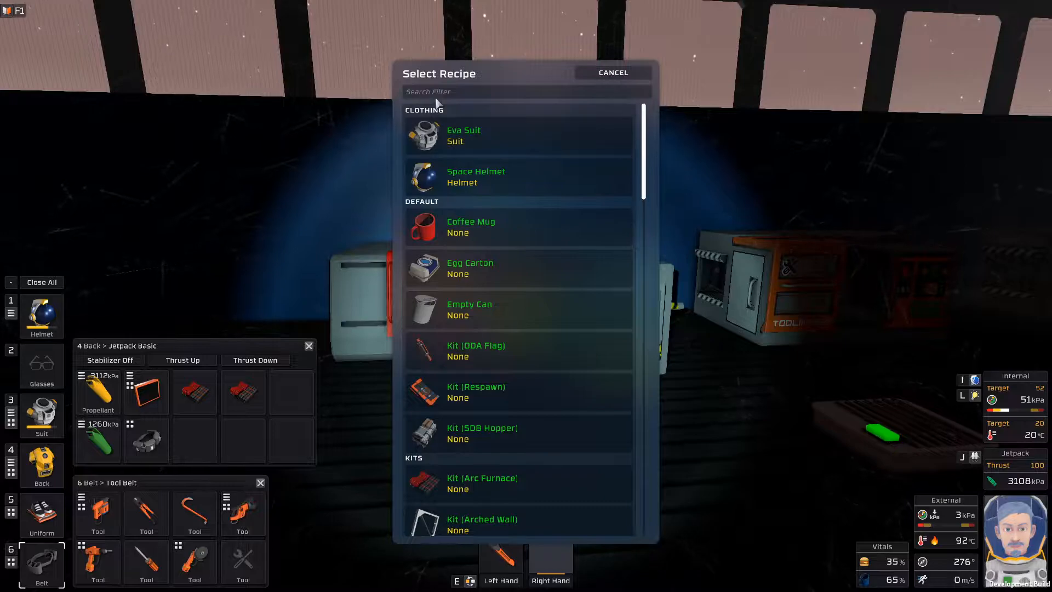
pyautogui.write('sil')
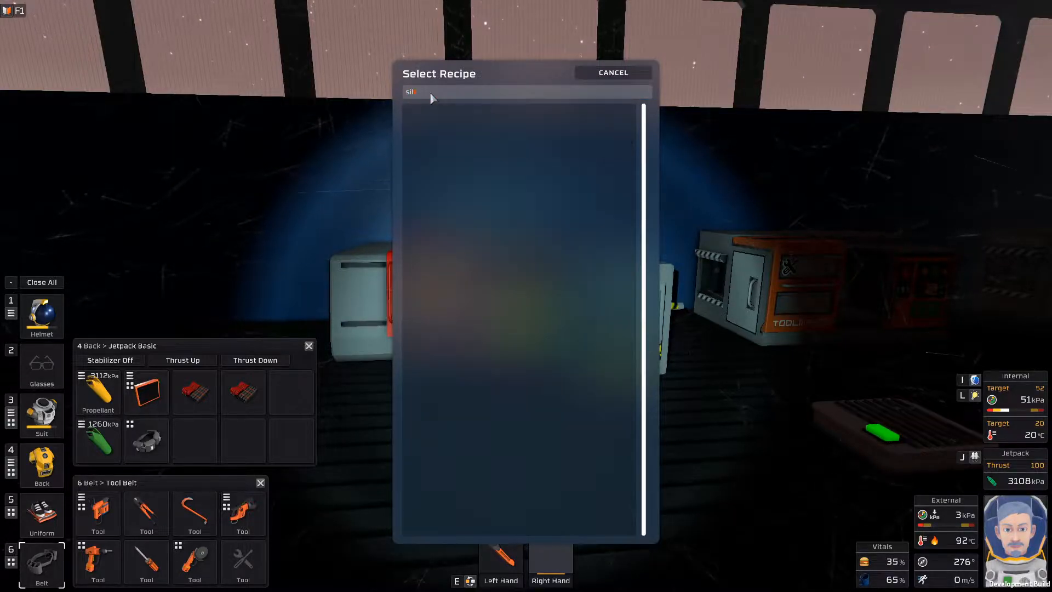
pyautogui.click(611, 72)
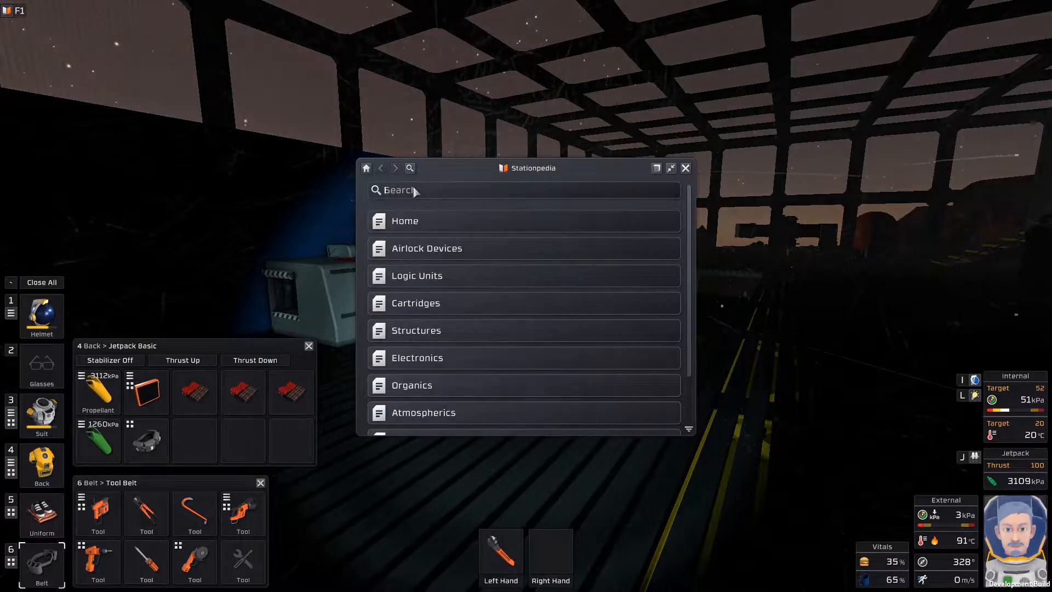
# - Search the Stationpedia for 'sil' and view the Kit (SDB Silo) entry
pyautogui.write('sil')
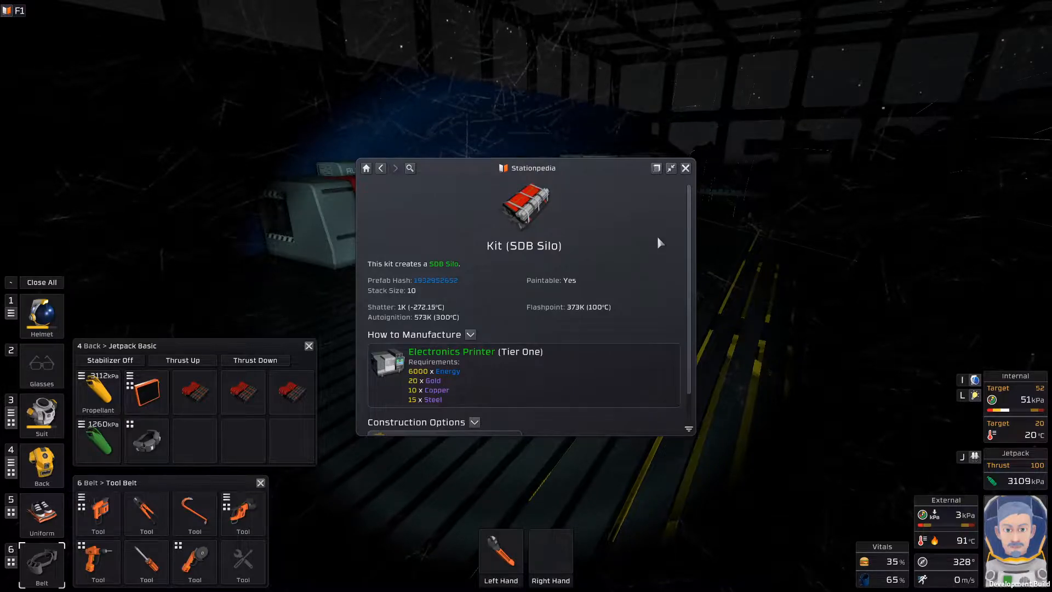
pyautogui.click(685, 168)
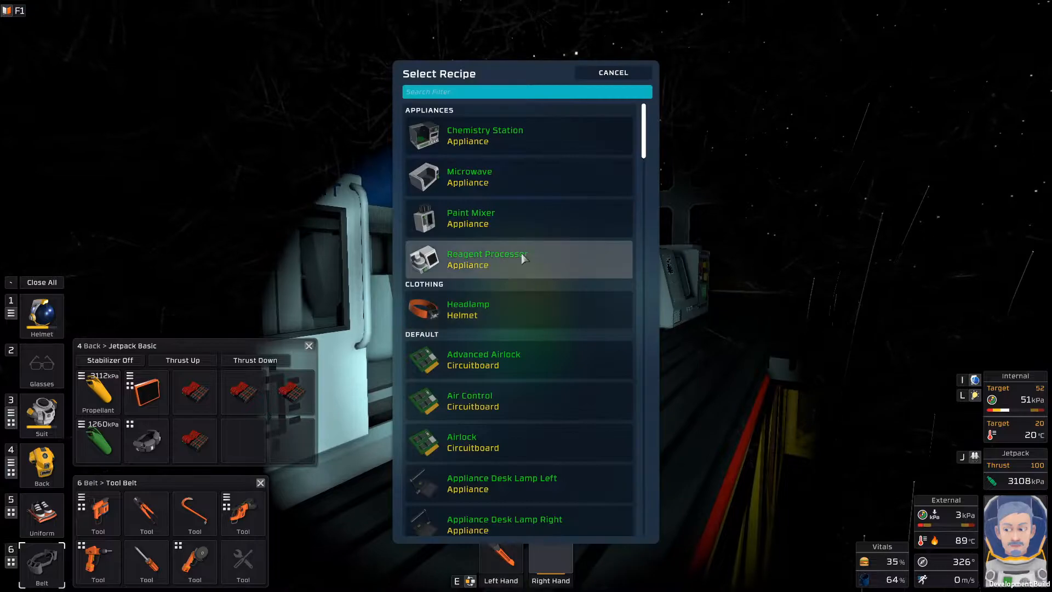
# - Filter the printer's recipes with 'sil' and choose Kit (SDB Silo)
pyautogui.write('sil')
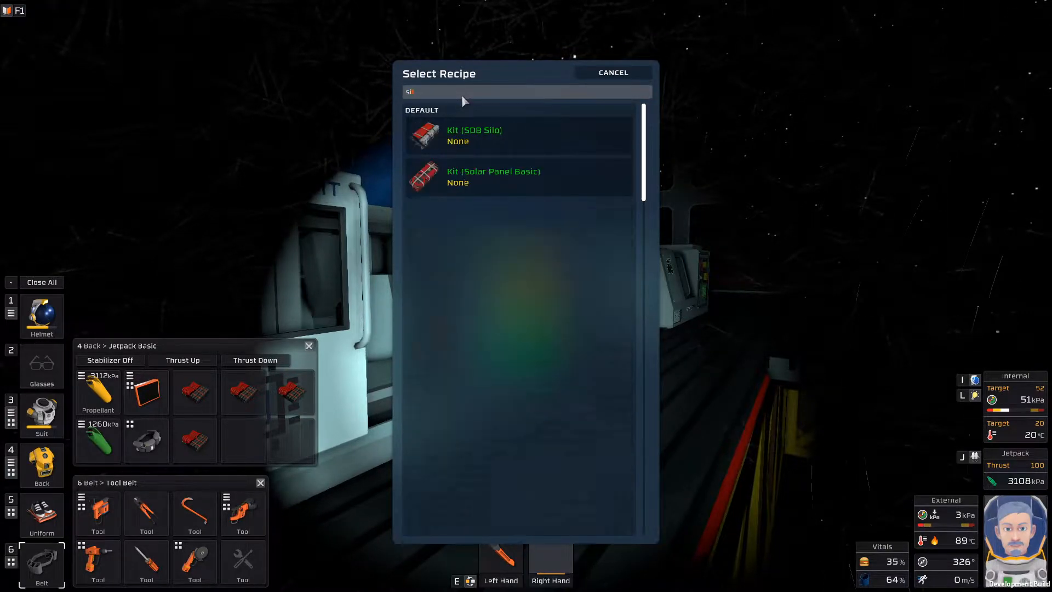
pyautogui.click(611, 72)
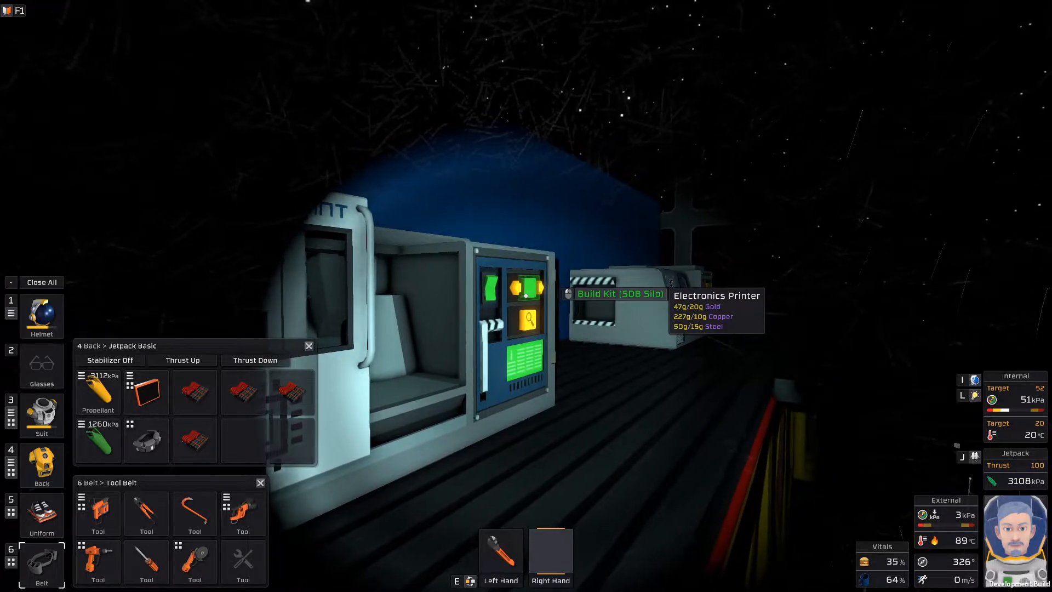
pyautogui.click(619, 293)
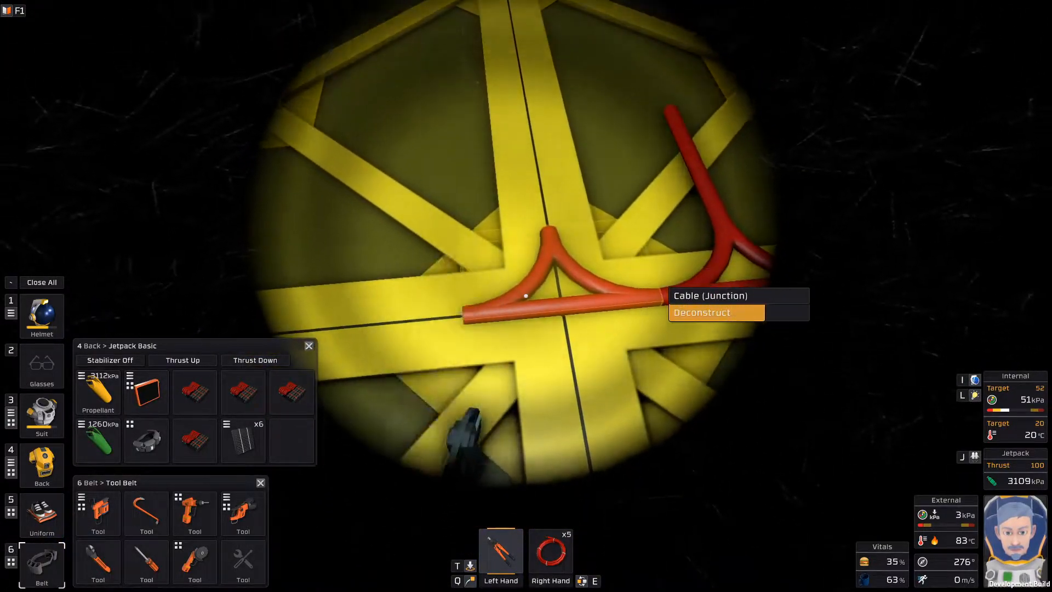
pyautogui.click(702, 313)
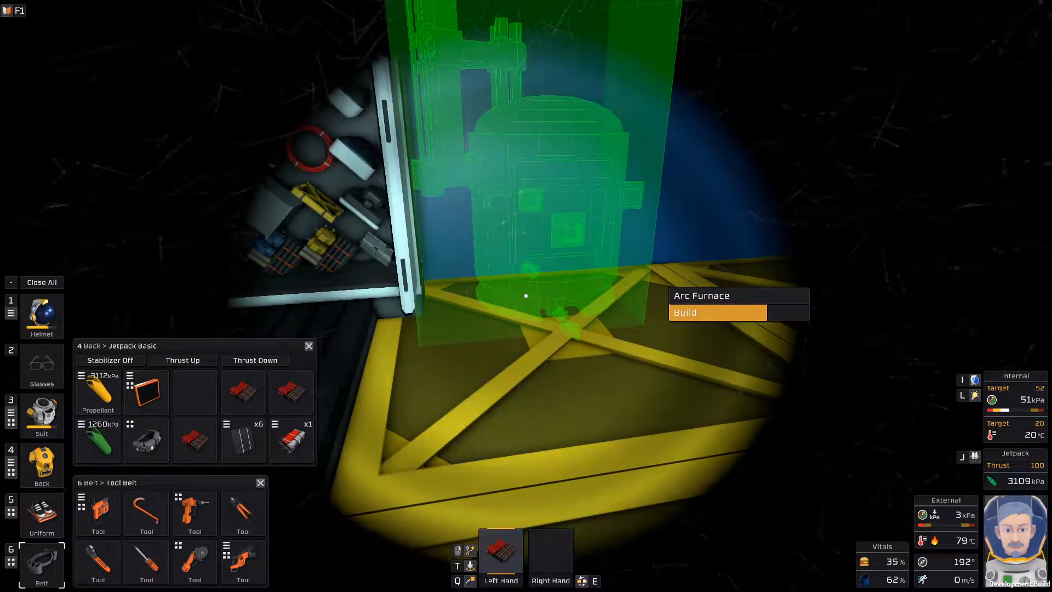
# - Build two arc furnaces on the yellow floor grid beside the existing furnace
pyautogui.click(717, 312)
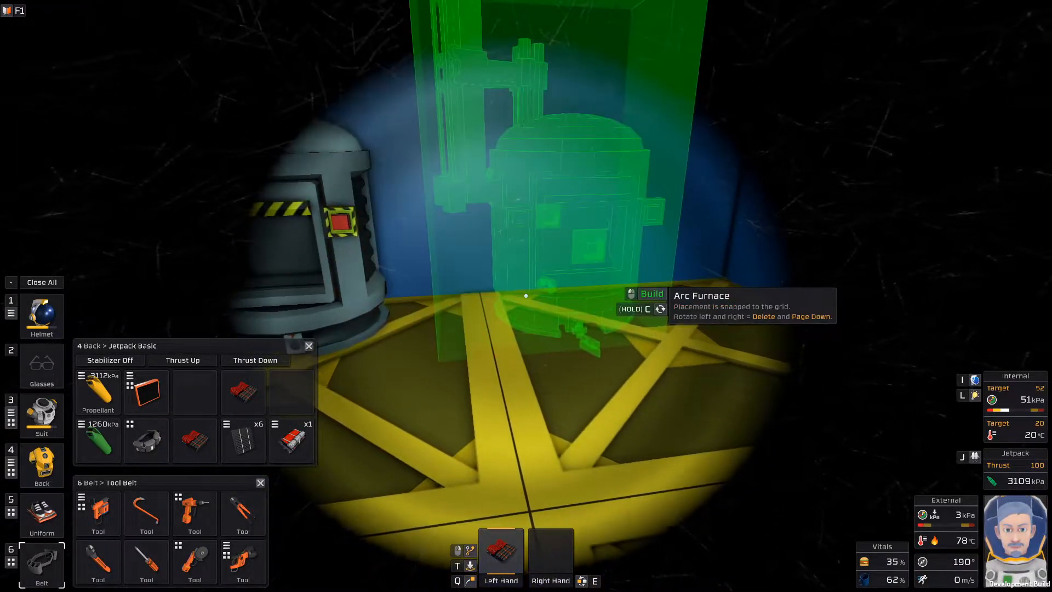
pyautogui.click(525, 296)
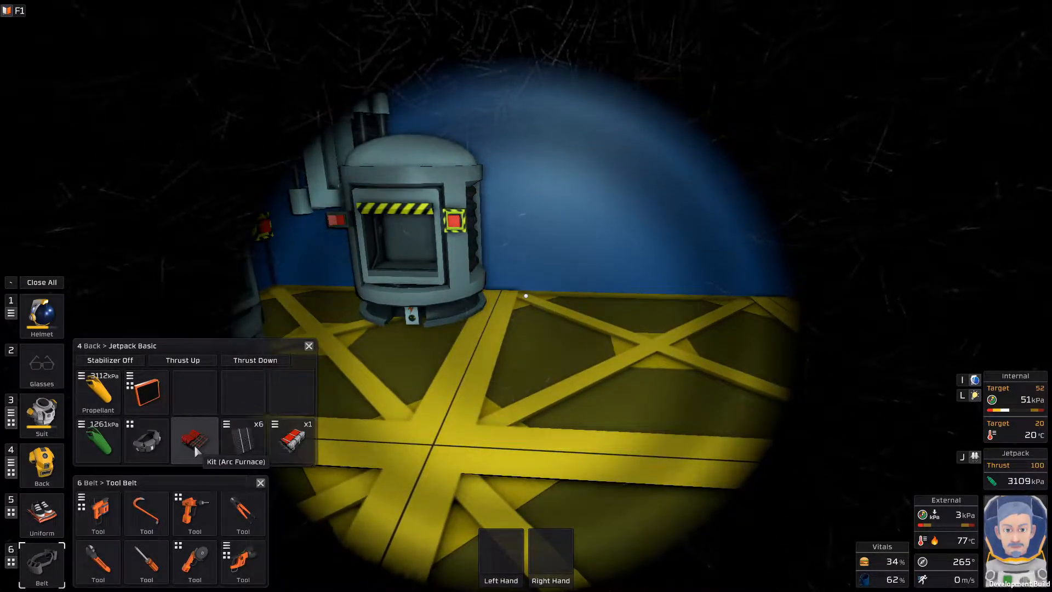
# - Take the next Arc Furnace kit and filter the Autolathe's recipe list with 'ra'
pyautogui.click(195, 441)
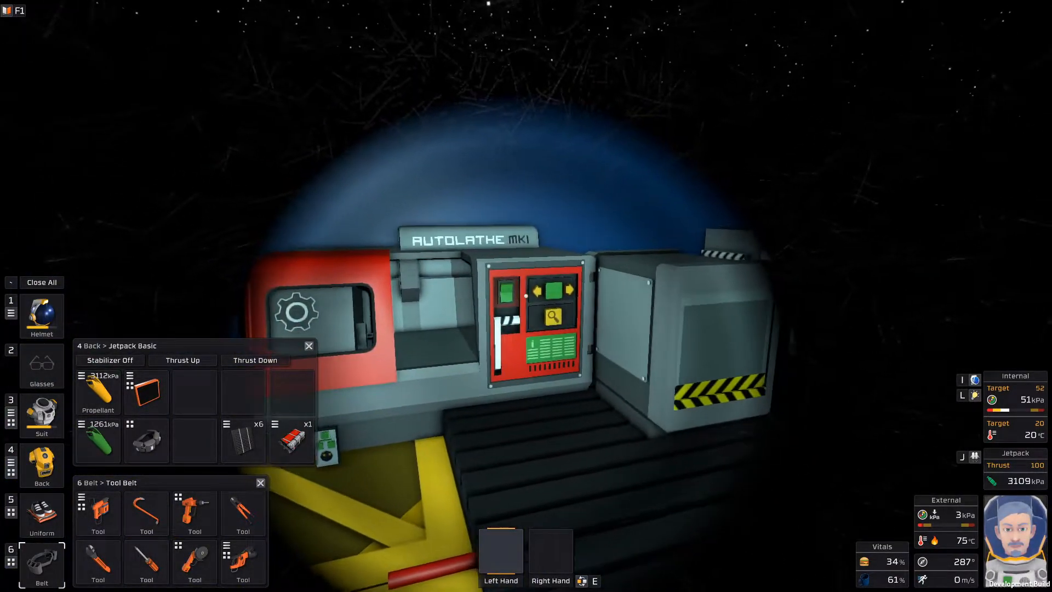
pyautogui.click(552, 317)
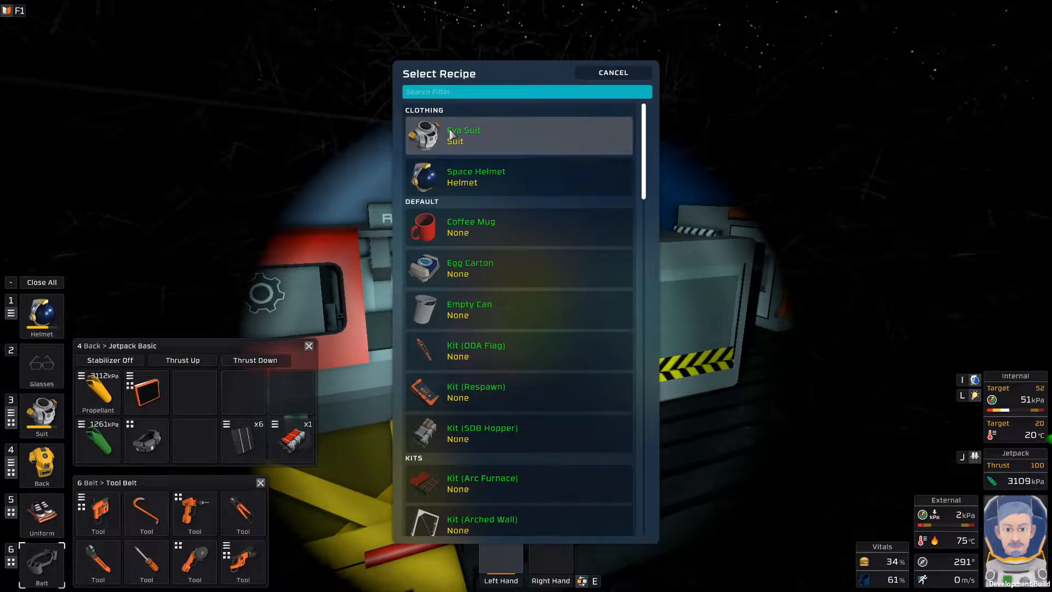
pyautogui.write('ra')
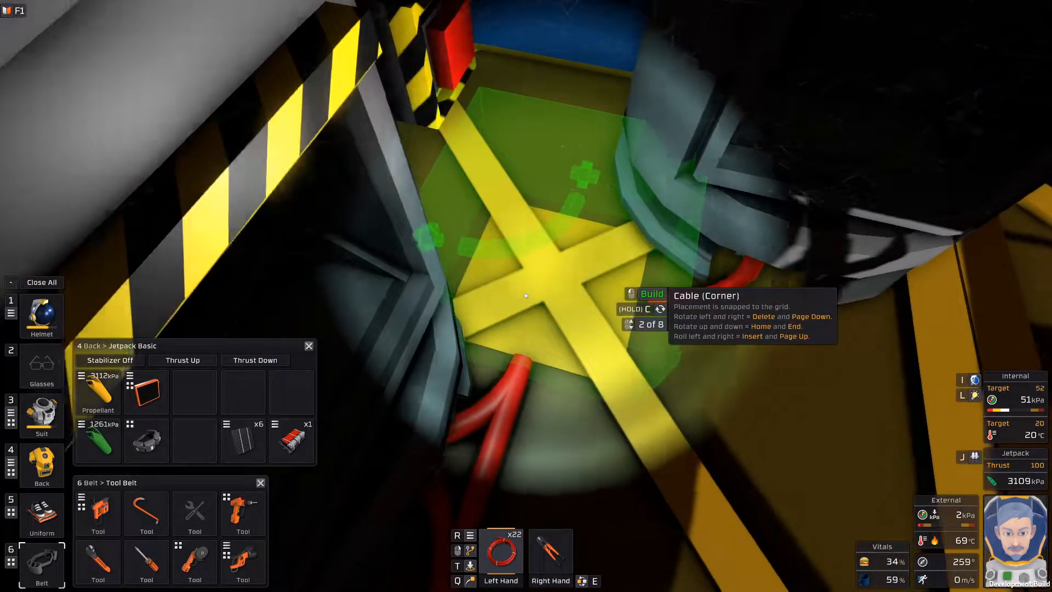
# - Place a power cable corner piece on the floor grid toward the furnaces
pyautogui.click(525, 296)
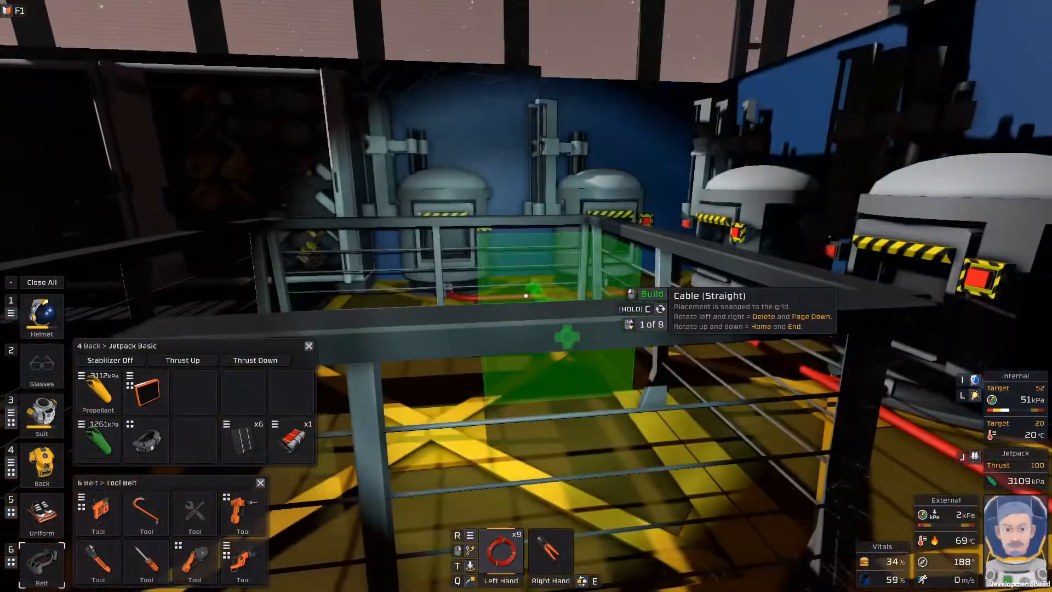
pyautogui.moveTo(526, 296)
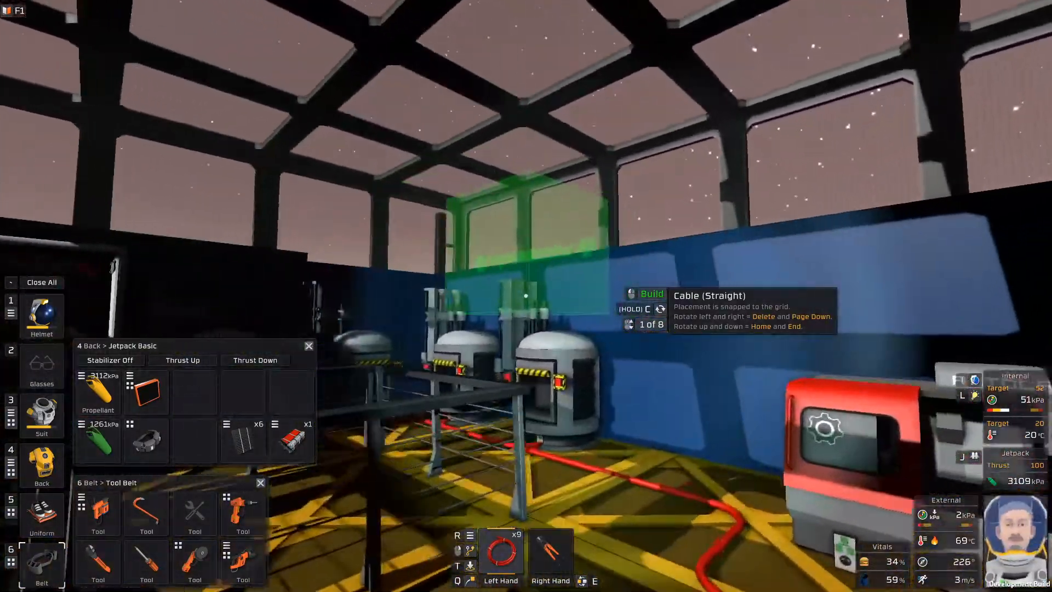
pyautogui.moveTo(526, 302)
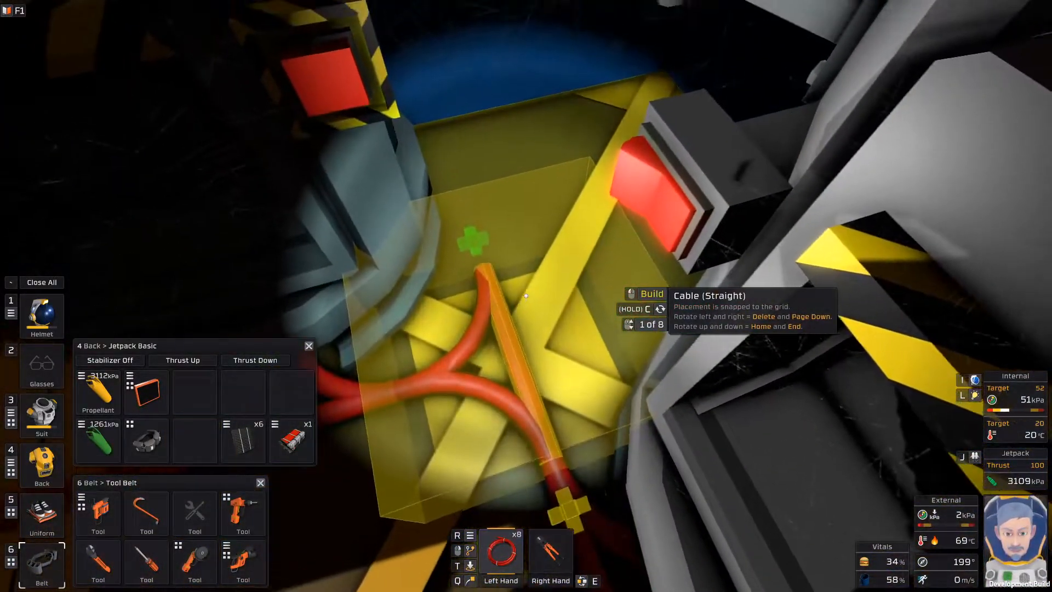
pyautogui.moveTo(526, 295)
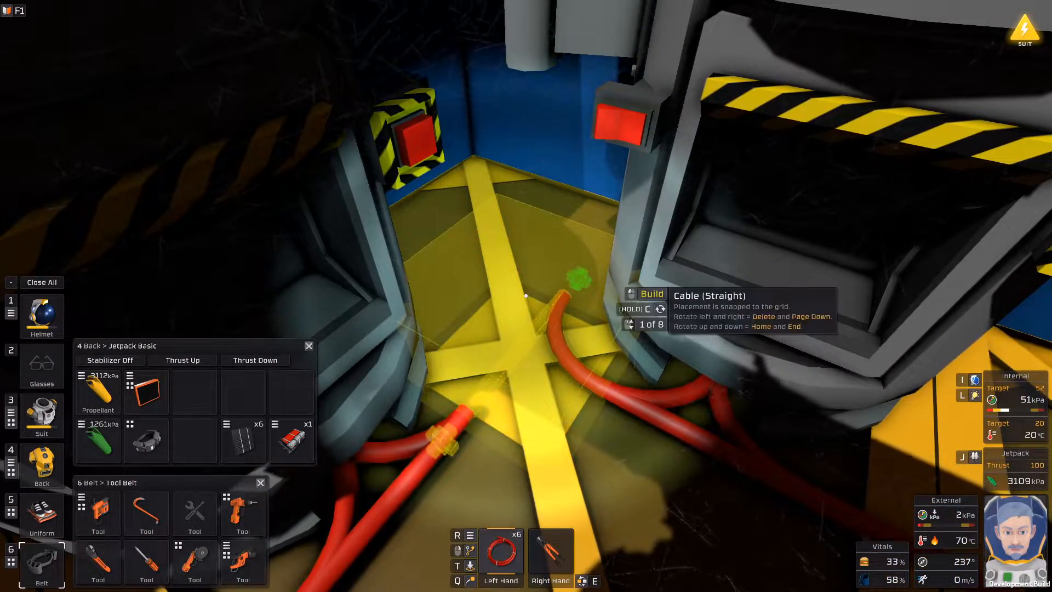
# - Place a straight cable piece between the furnaces, joining the existing branch
pyautogui.click(526, 296)
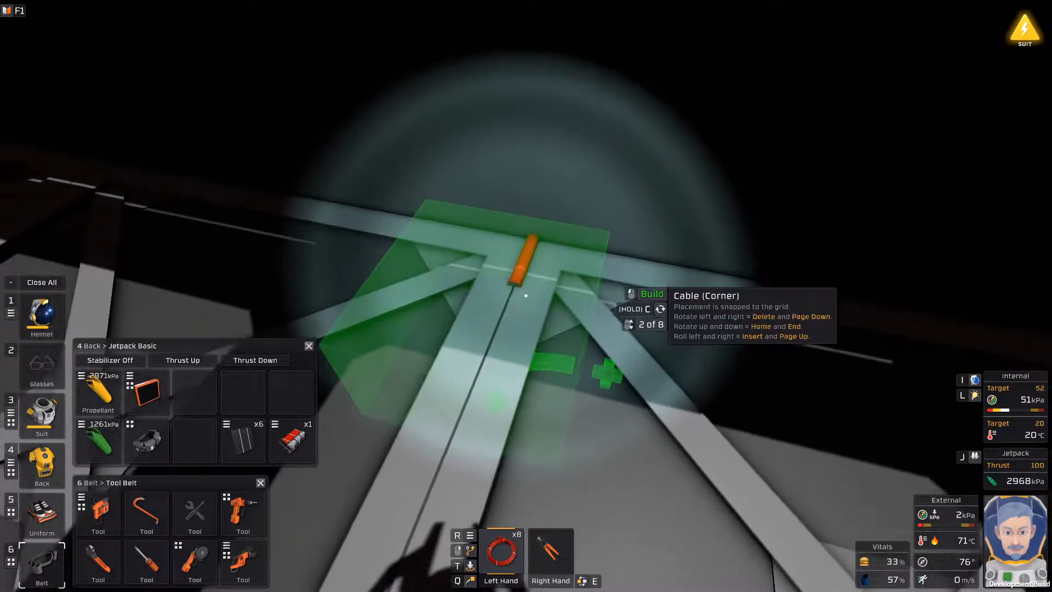
# - Place a Cable (Corner) piece on the floor-frame junction
pyautogui.click(525, 296)
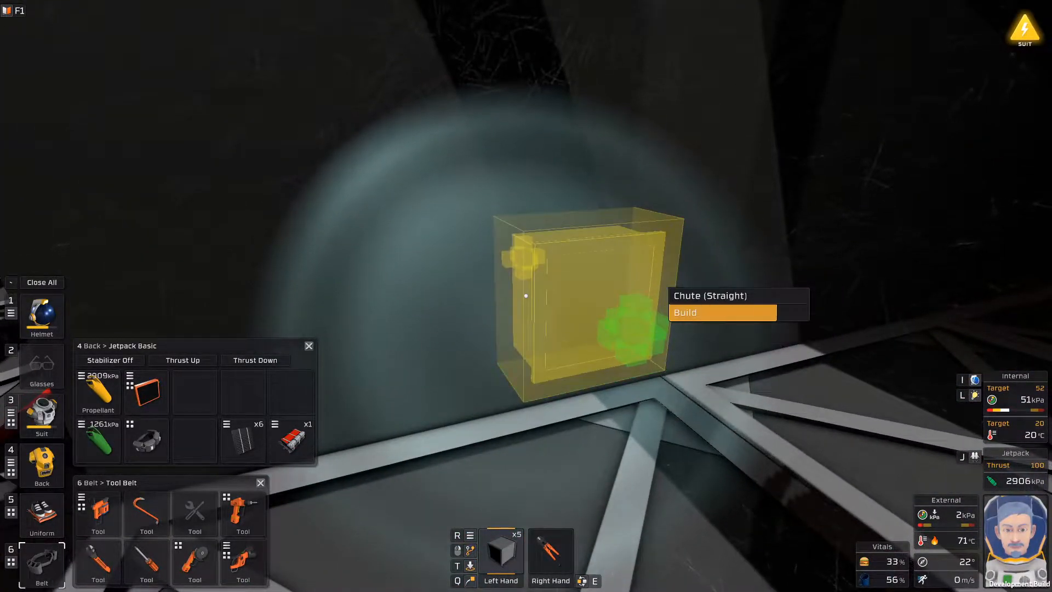
# - Place a straight chute section at the marked spot in front of the frame
pyautogui.click(722, 311)
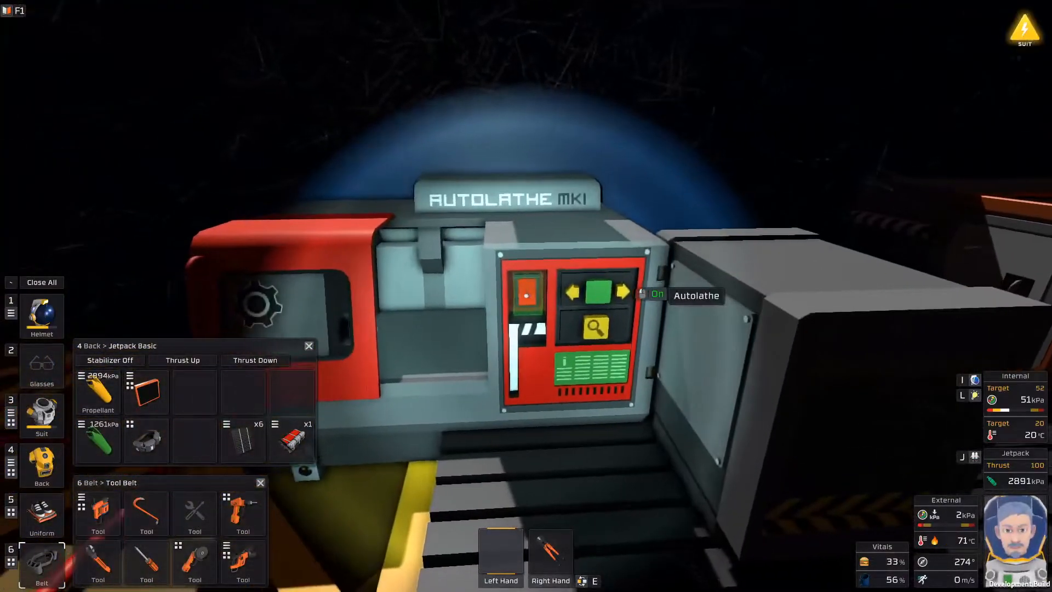
# - Filter the Autolathe recipes by 'chut' and select Kit (Chutes)
pyautogui.click(594, 327)
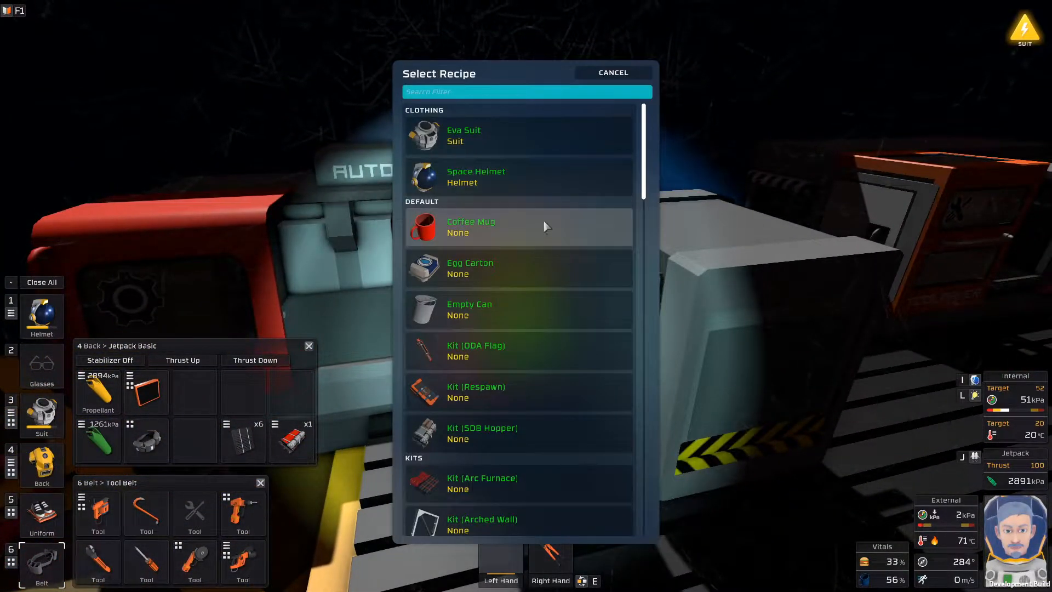
pyautogui.moveTo(532, 98)
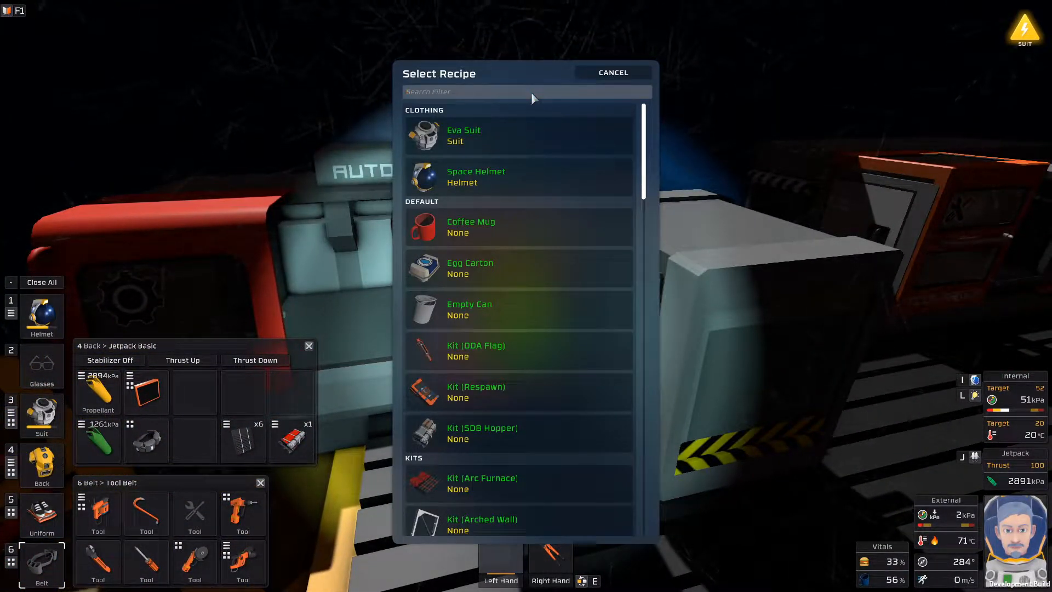
pyautogui.write('chut')
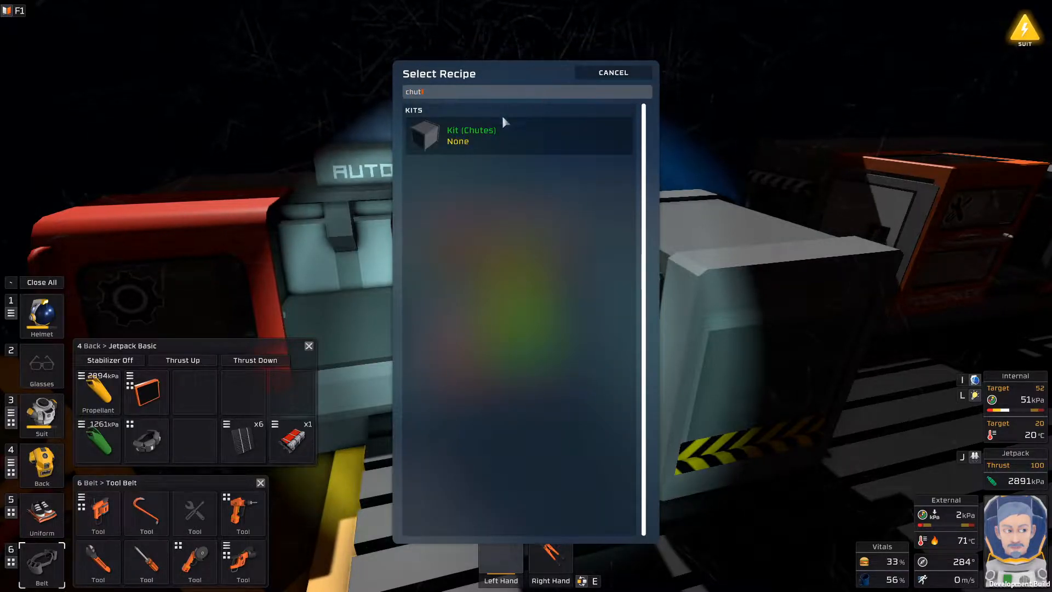
pyautogui.click(471, 135)
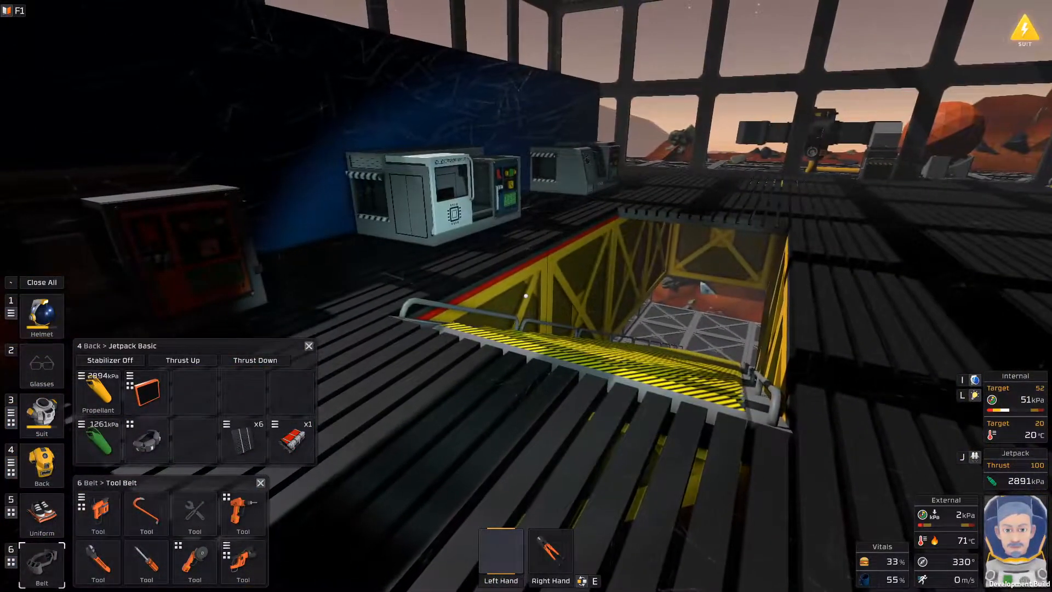
pyautogui.moveTo(526, 296)
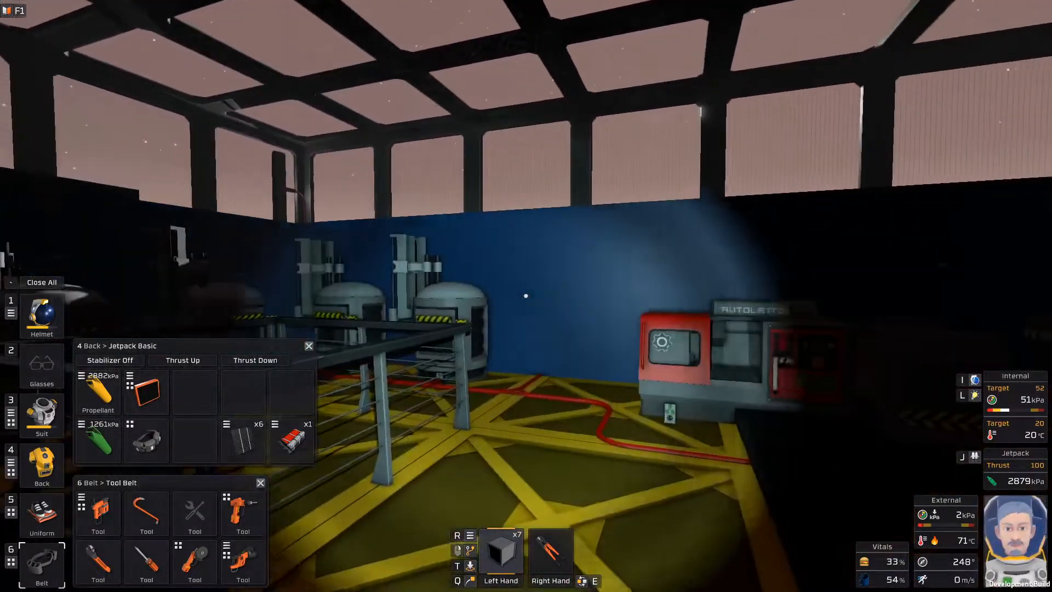
pyautogui.moveTo(525, 295)
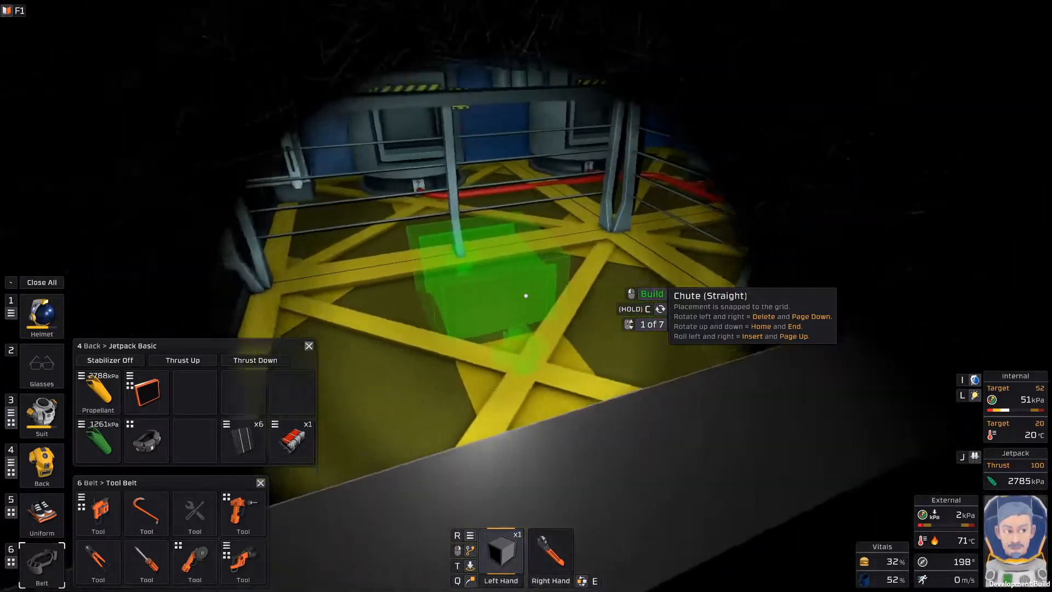
pyautogui.moveTo(526, 295)
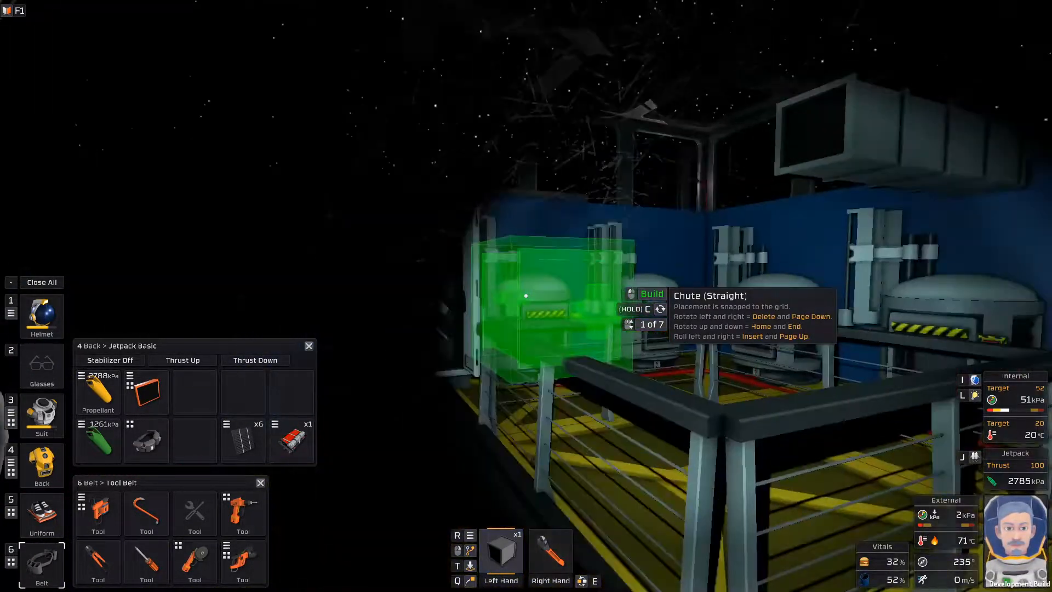
pyautogui.moveTo(525, 295)
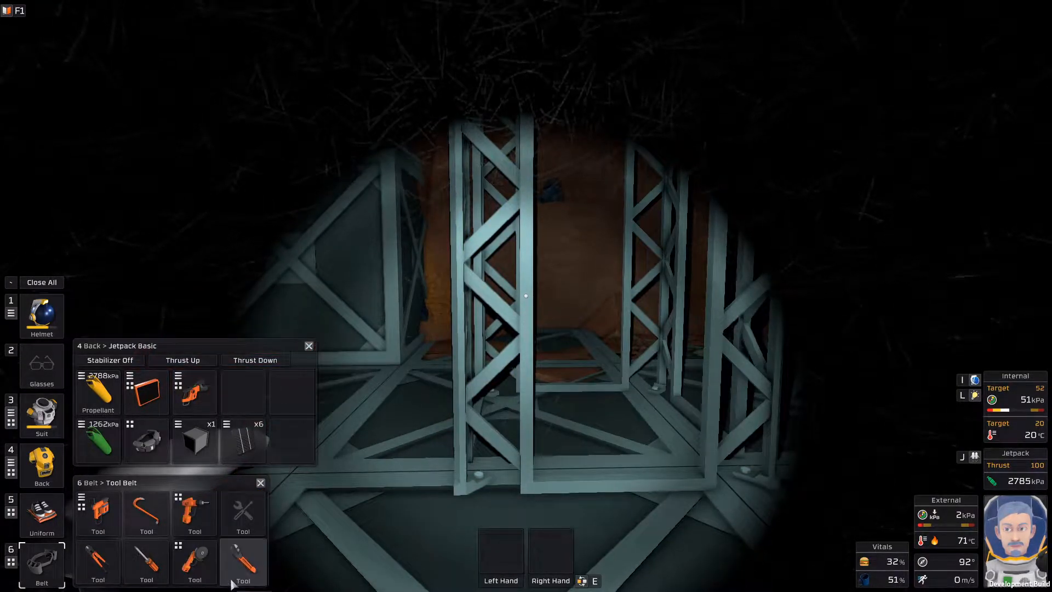
pyautogui.click(242, 562)
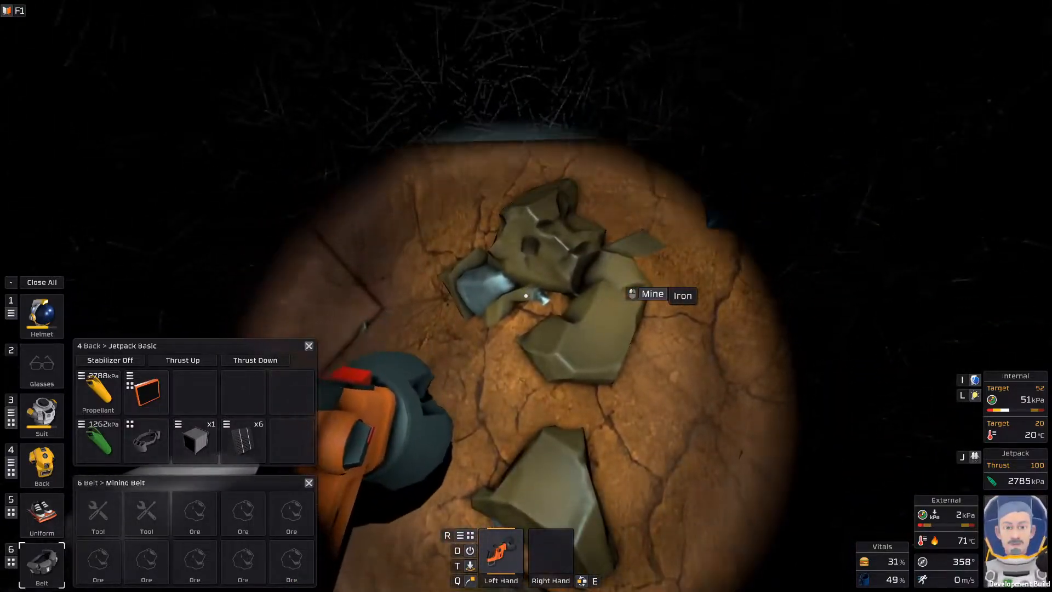
# - Drill the iron ore deposit and its remaining chunk into 31 and 44 ore stacks
pyautogui.click(525, 296)
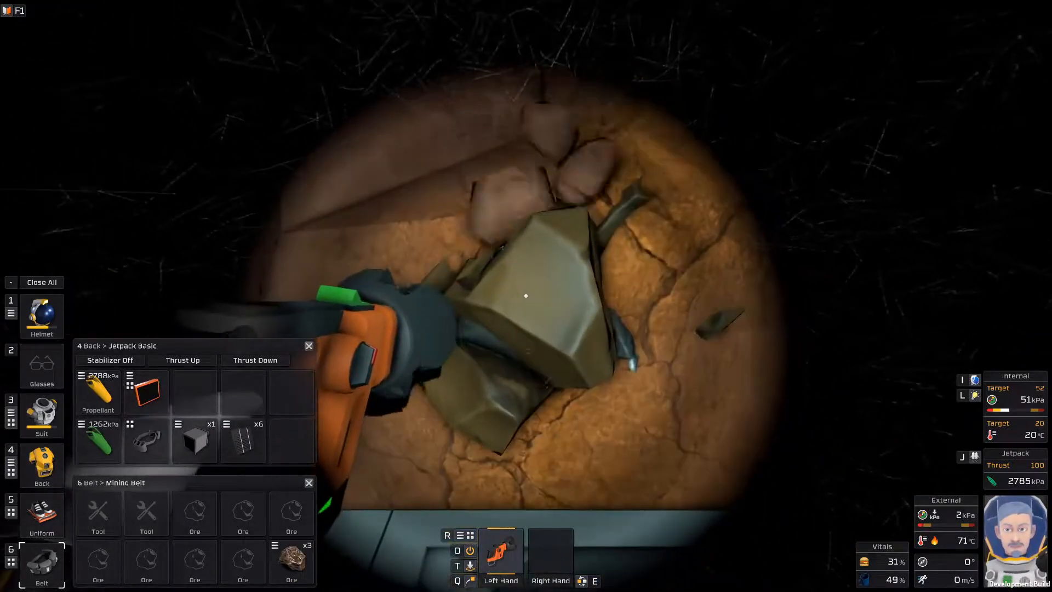
pyautogui.click(526, 296)
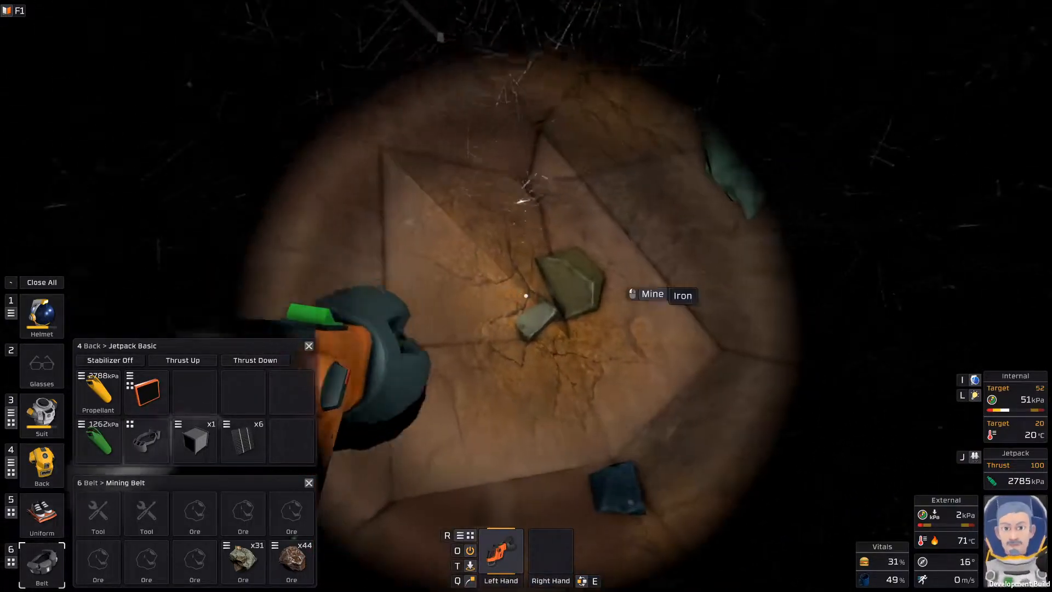
pyautogui.click(650, 295)
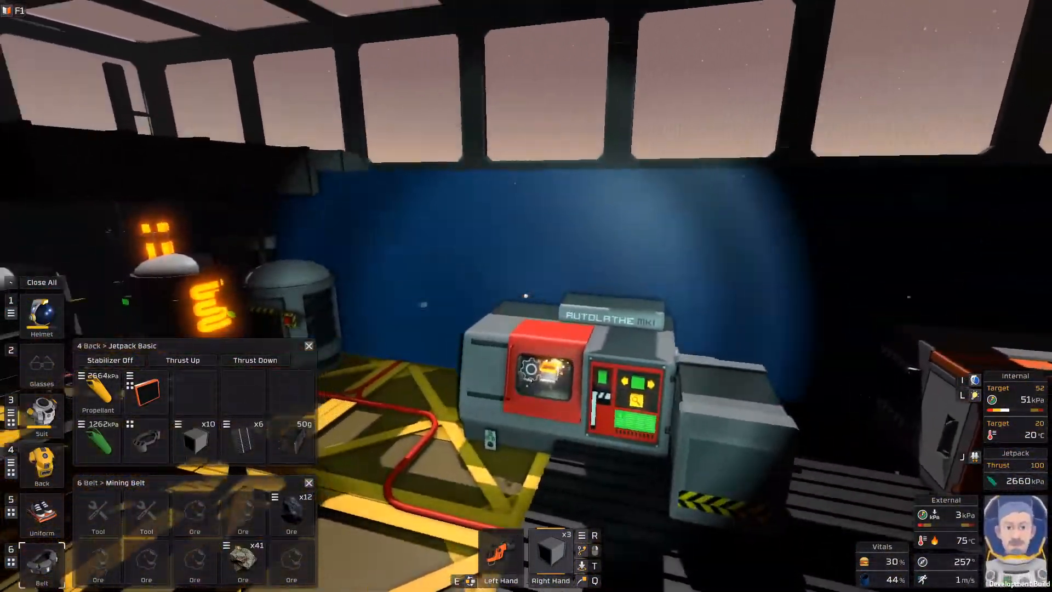
pyautogui.moveTo(526, 295)
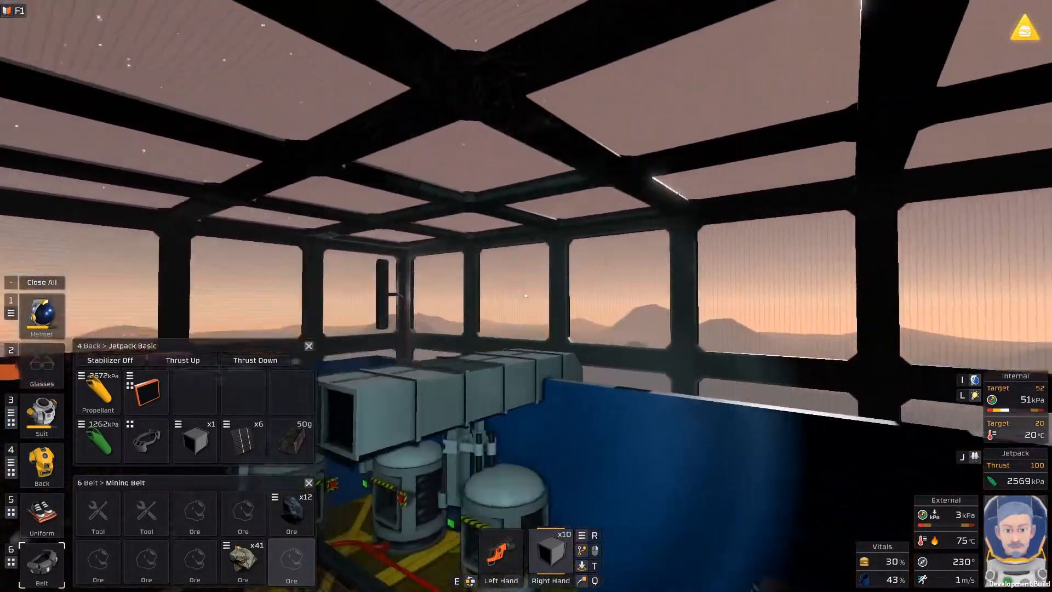
pyautogui.moveTo(526, 296)
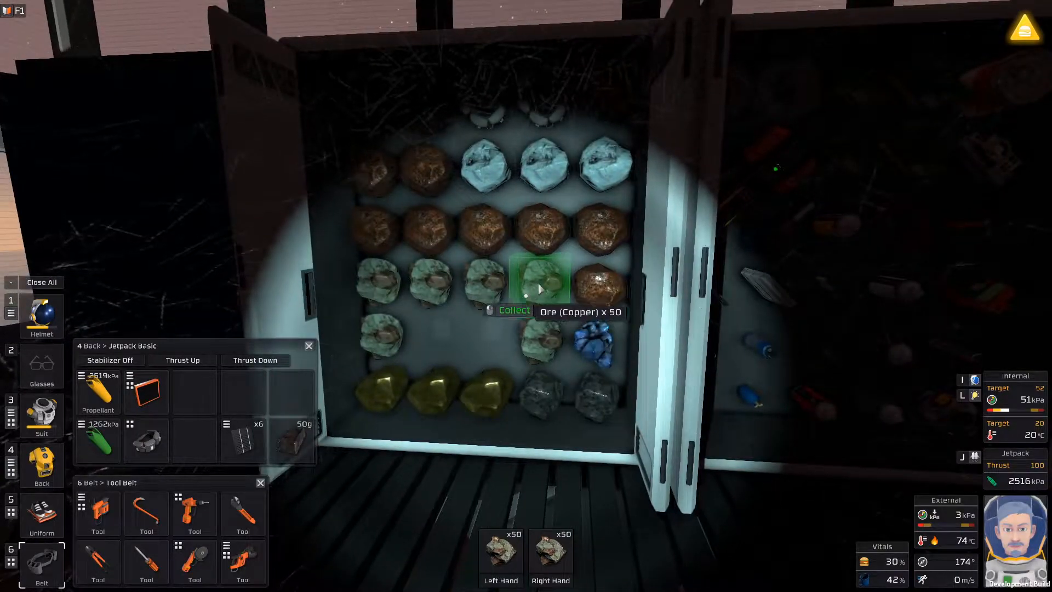
# - Collect an Ore (Copper) x50 stack from the ore storage locker
pyautogui.click(546, 284)
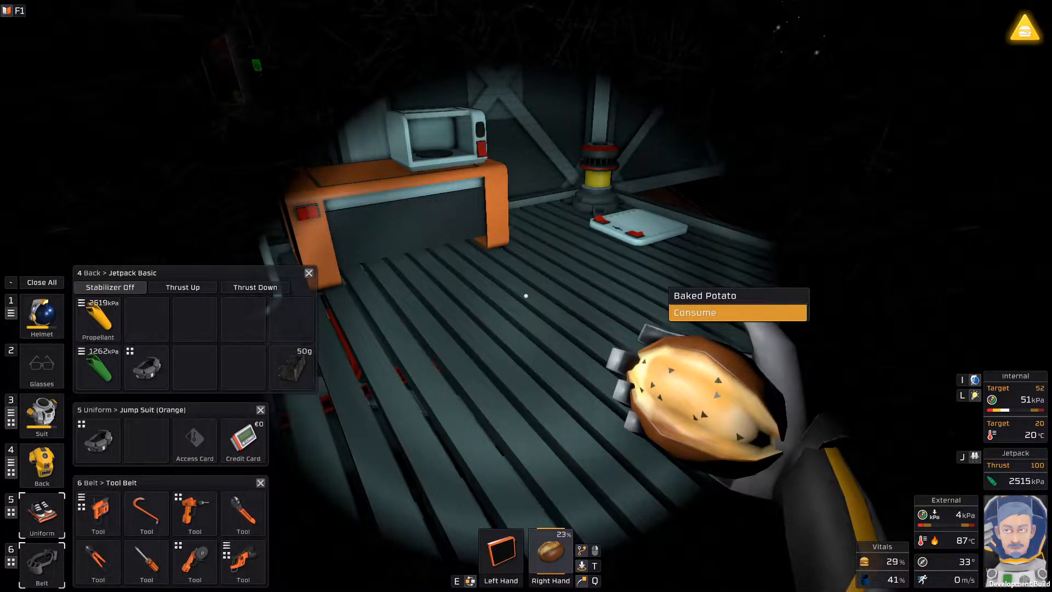
# - Consume the Baked Potato from its context menu
pyautogui.click(694, 311)
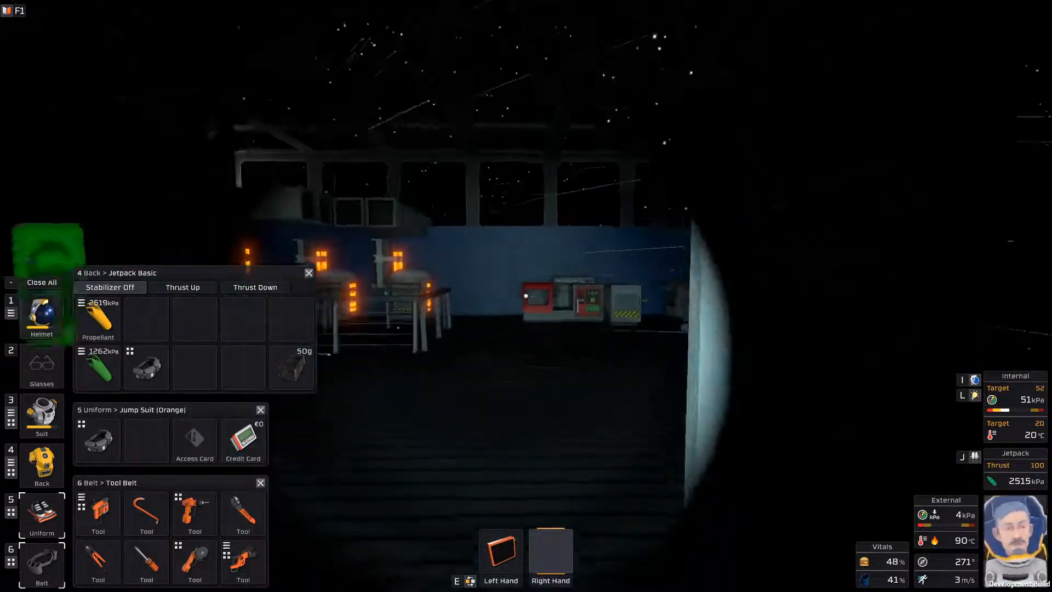